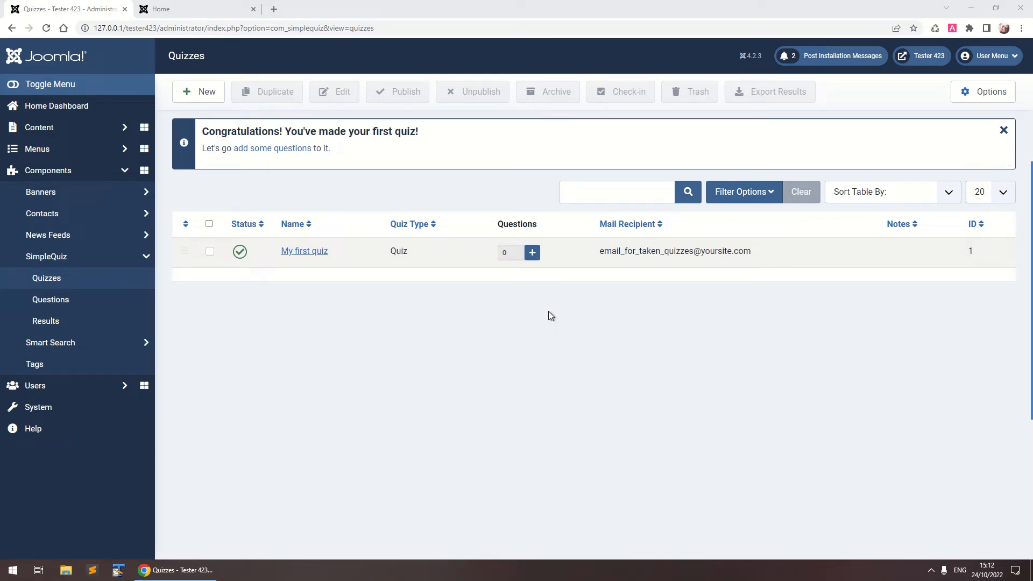
{"action": "mouse_move", "coordinate": [534, 312]}
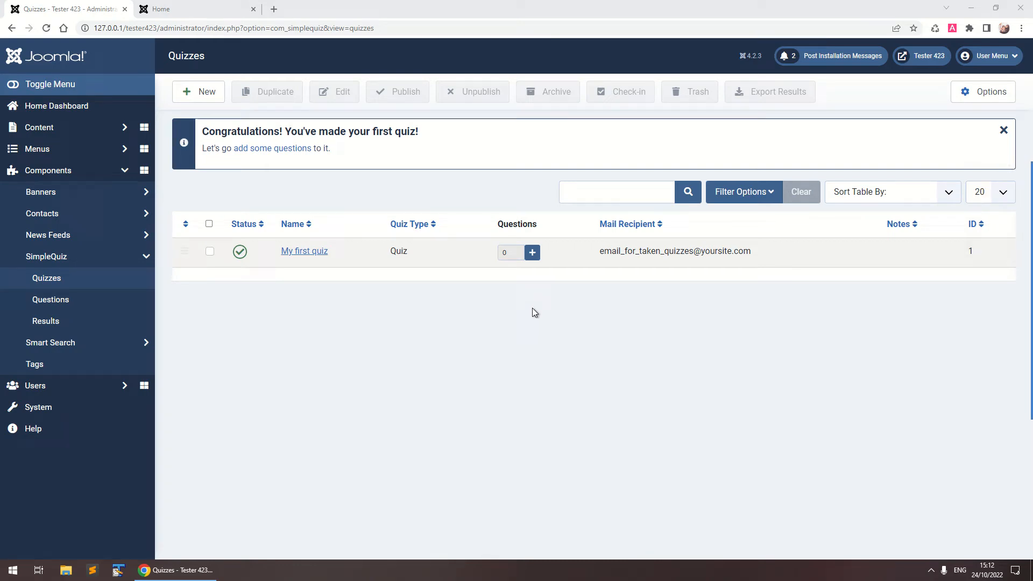
{"action": "mouse_move", "coordinate": [208, 205]}
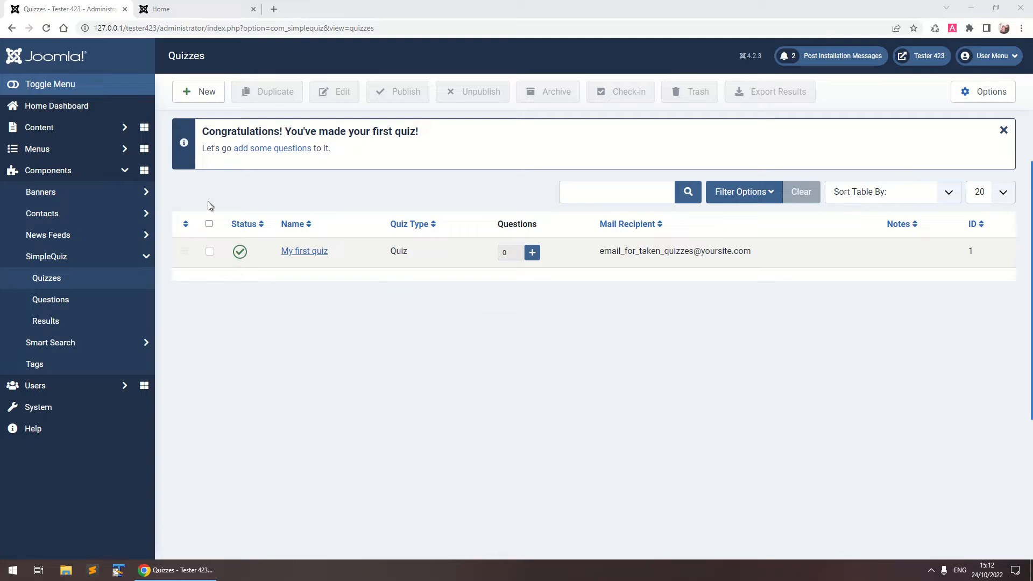
{"action": "mouse_move", "coordinate": [228, 204]}
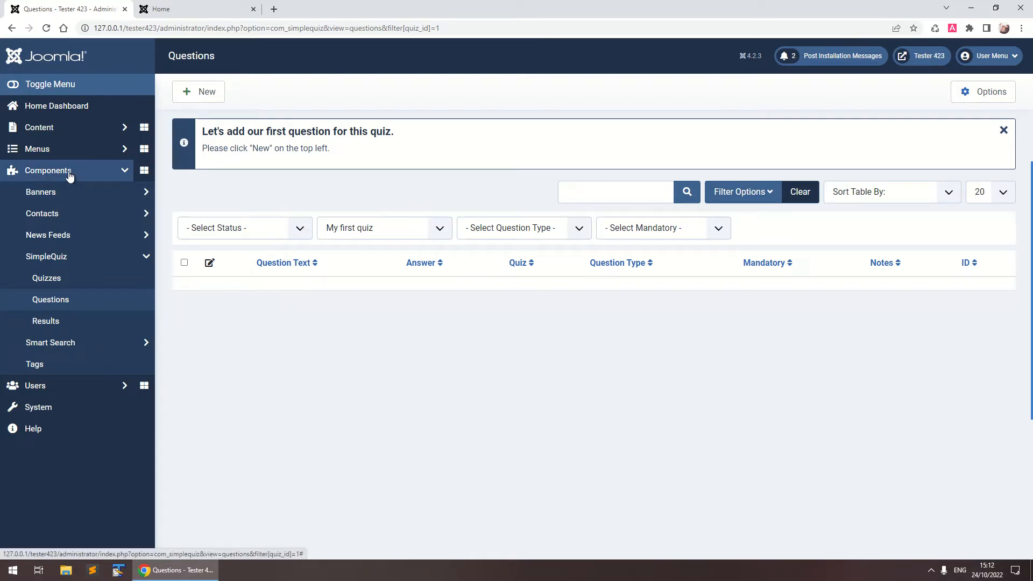
{"action": "mouse_move", "coordinate": [243, 257]}
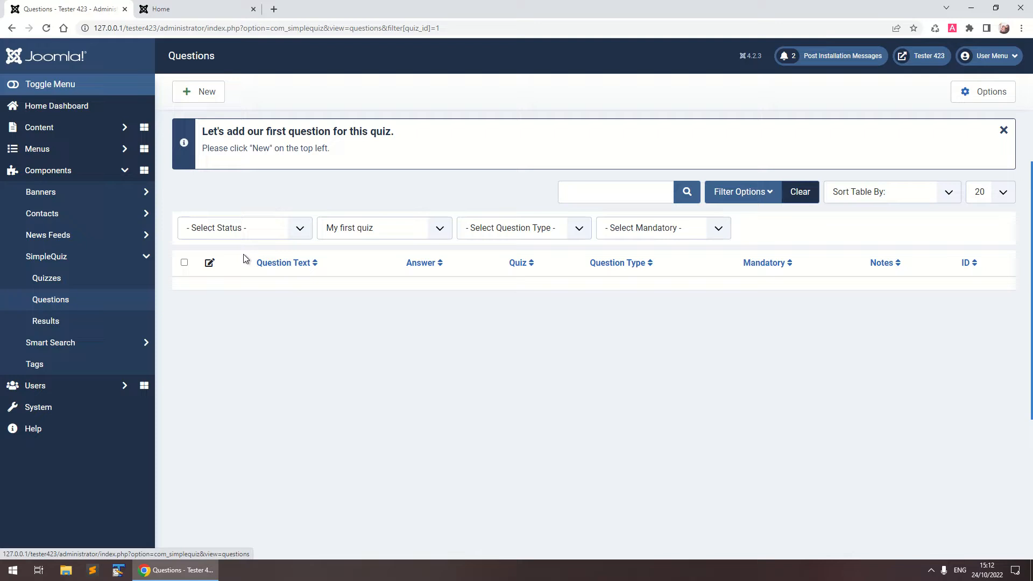
Start a new Text question, published, with Mandatory toggled back to No
{"action": "left_click", "coordinate": [198, 92]}
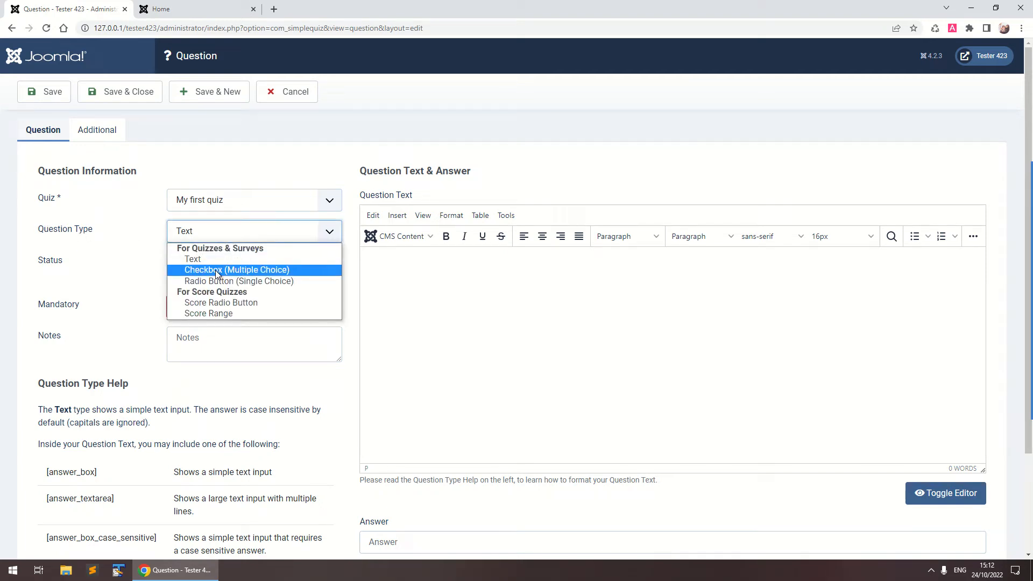
{"action": "mouse_move", "coordinate": [221, 303]}
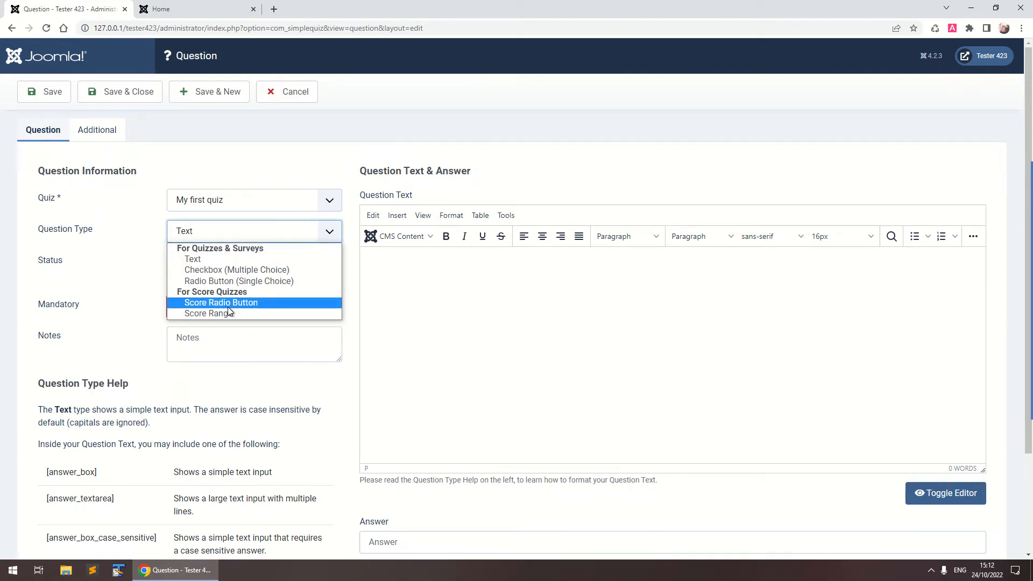
{"action": "mouse_move", "coordinate": [233, 298]}
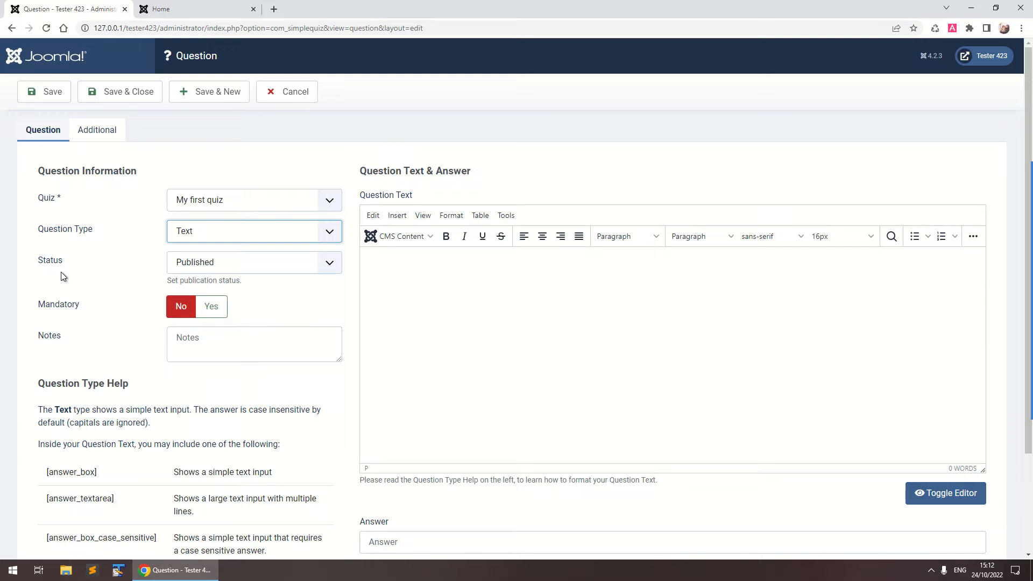
{"action": "mouse_move", "coordinate": [171, 272]}
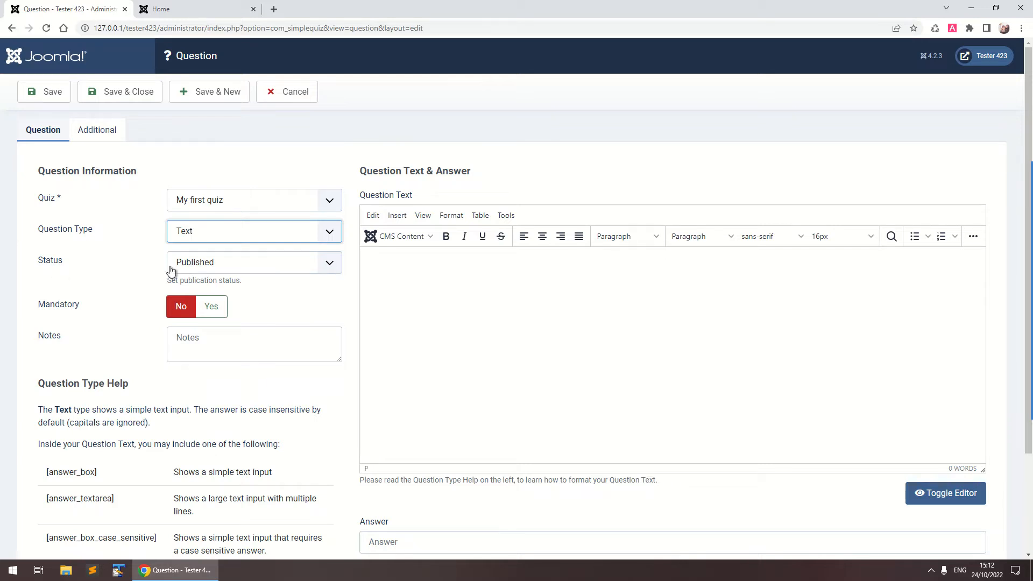
{"action": "mouse_move", "coordinate": [48, 311]}
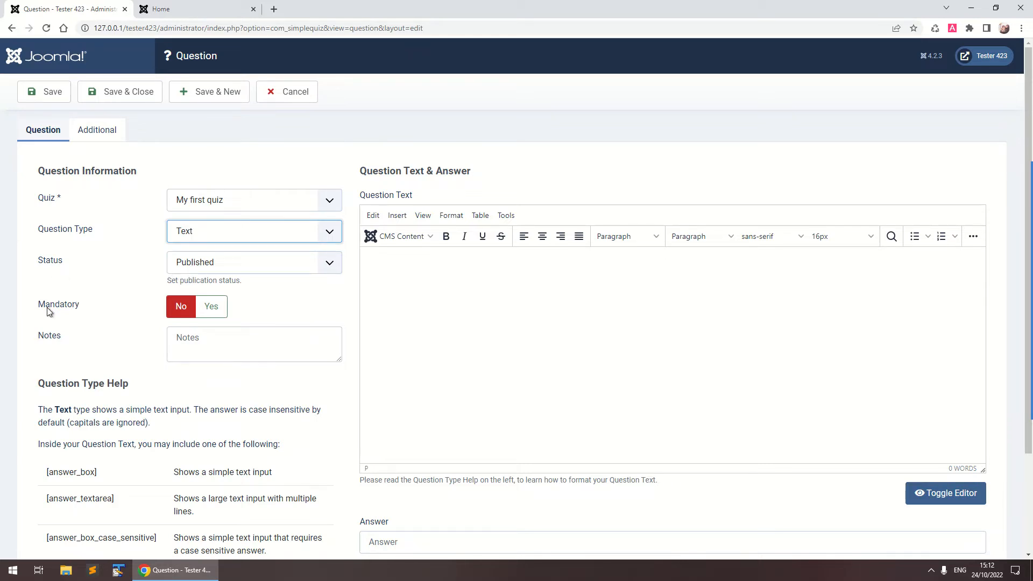
{"action": "mouse_move", "coordinate": [74, 310]}
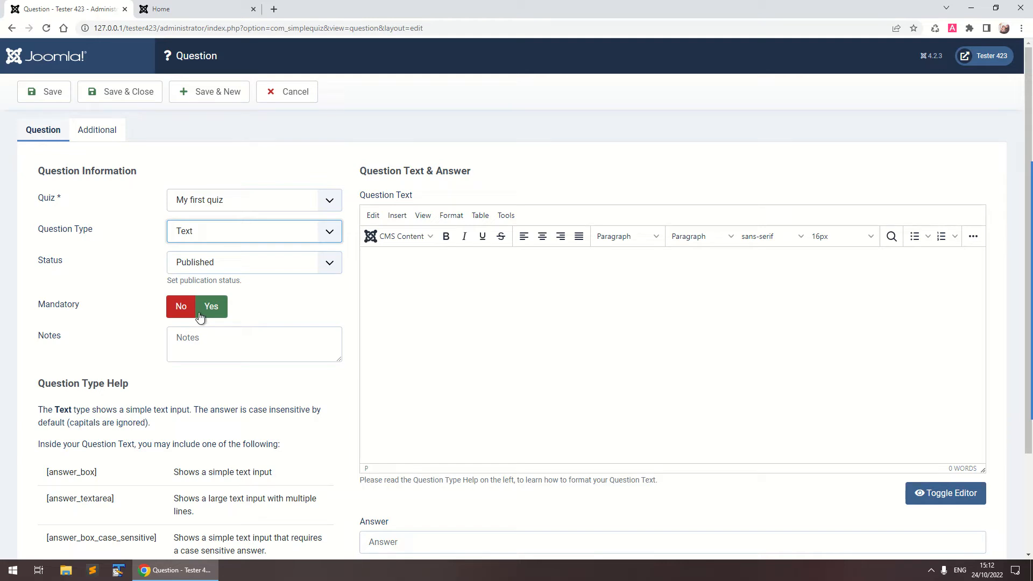
{"action": "left_click", "coordinate": [181, 305]}
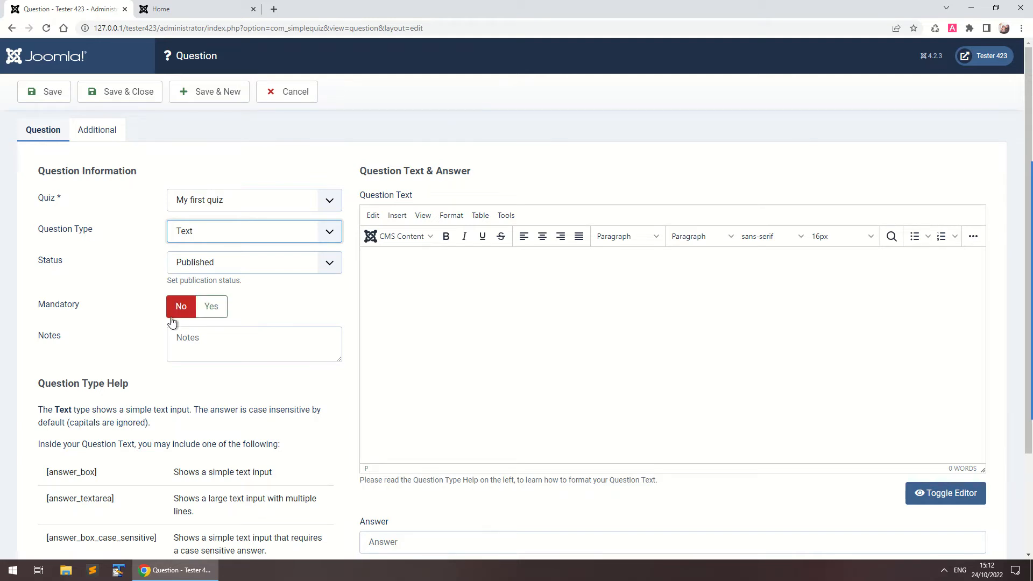
{"action": "scroll", "scroll_direction": "down", "scroll_amount": 3}
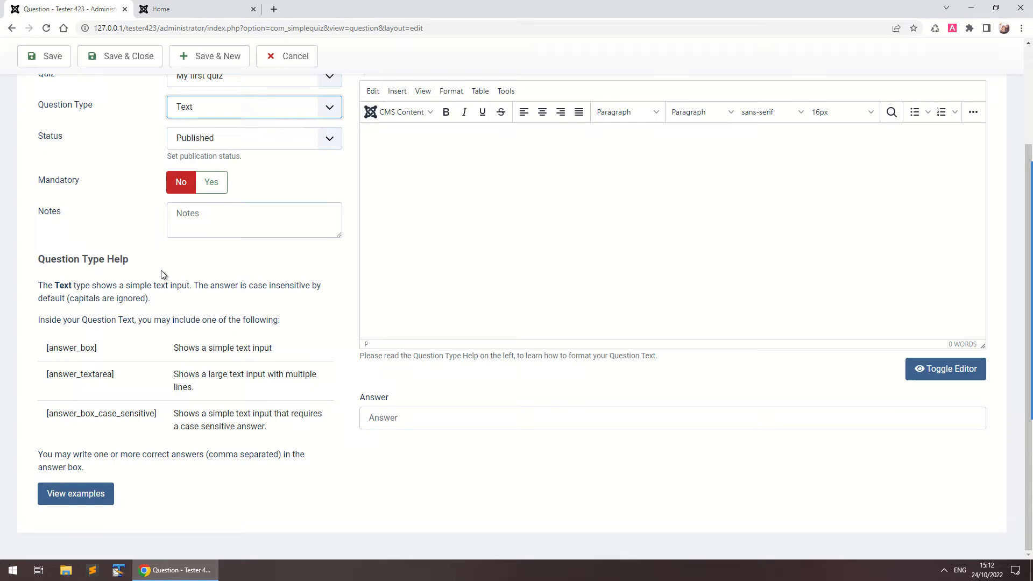
{"action": "mouse_move", "coordinate": [62, 448]}
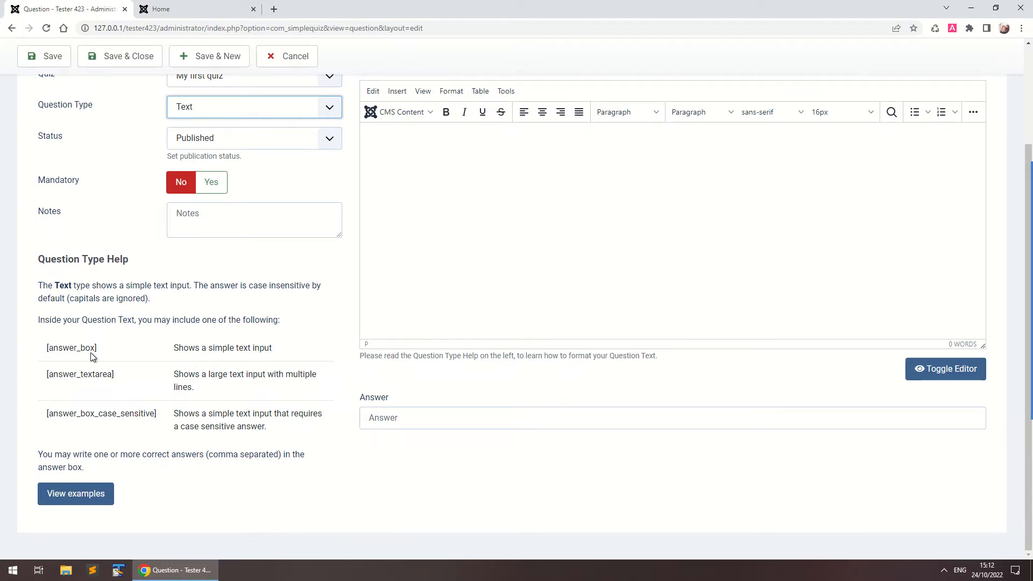
{"action": "mouse_move", "coordinate": [58, 286]}
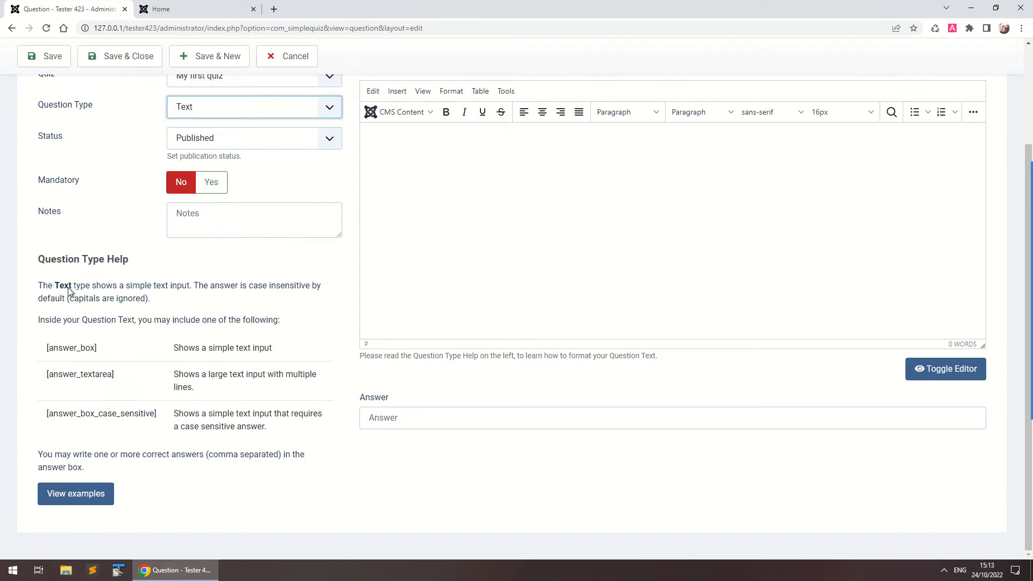
Insert the General Question example 'Which one is bigger? An elephant or a mouse?' with answer elephant
{"action": "left_click", "coordinate": [75, 494]}
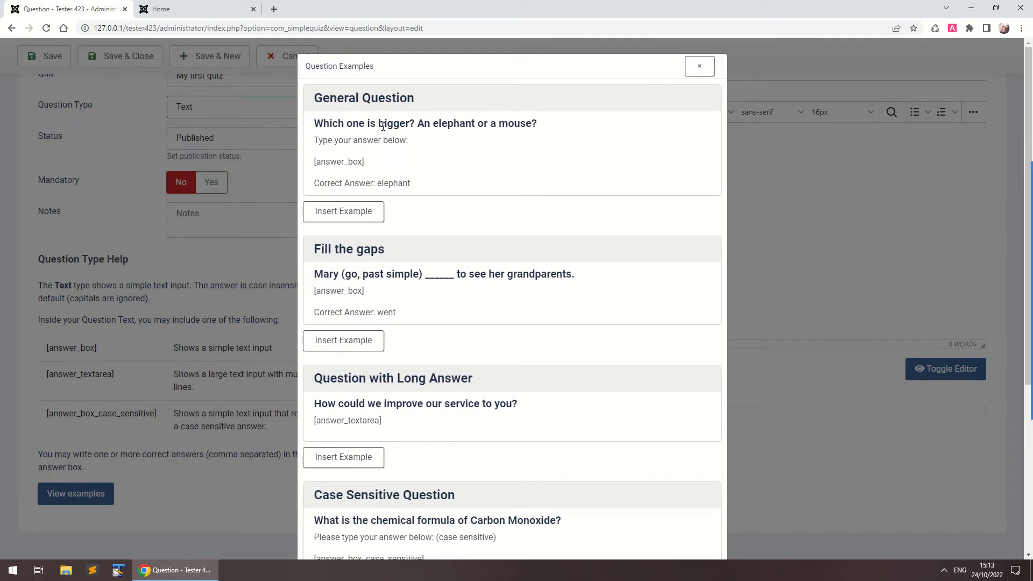
{"action": "left_click", "coordinate": [343, 211]}
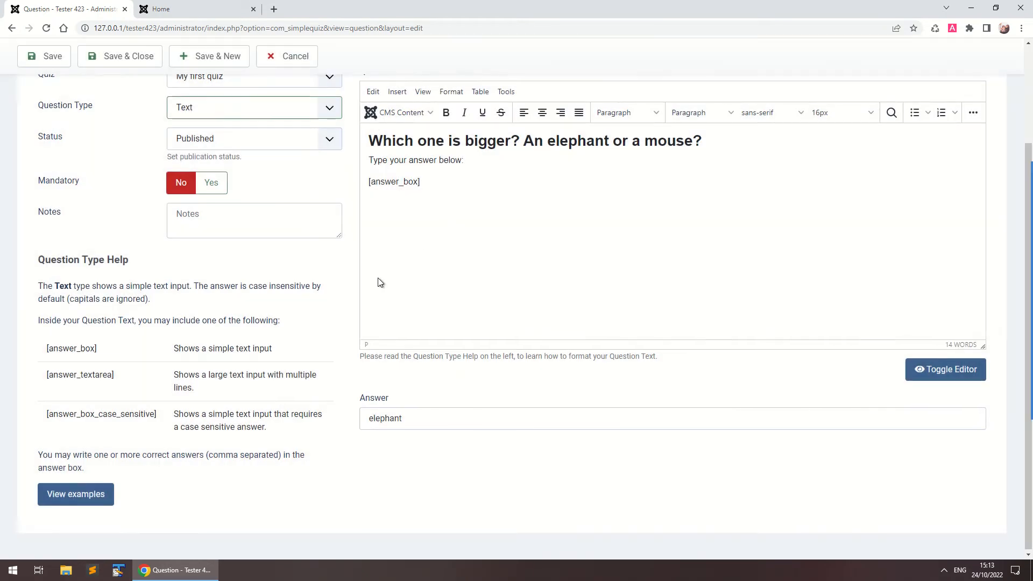
{"action": "scroll", "scroll_direction": "up", "scroll_amount": 3}
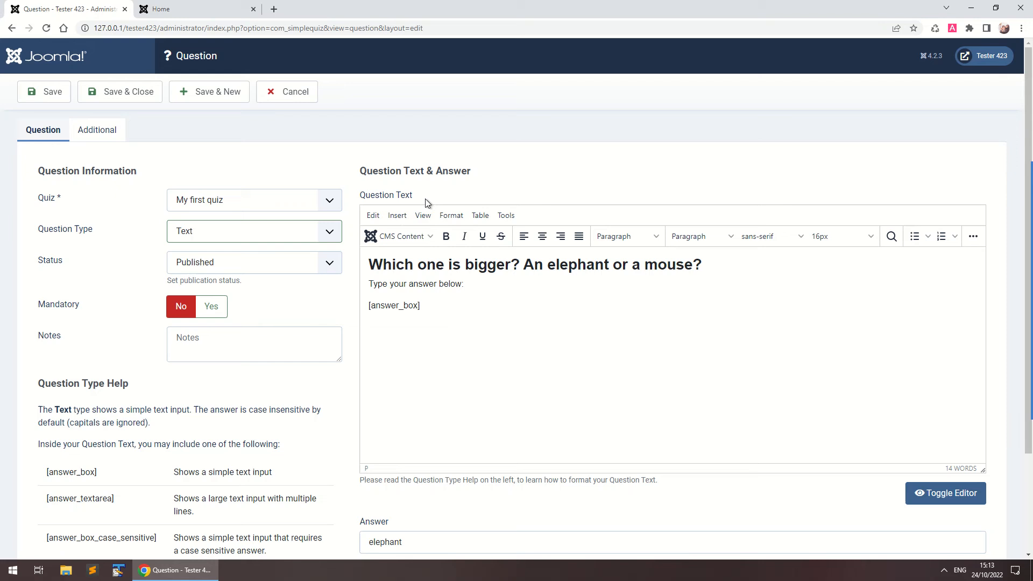
{"action": "mouse_move", "coordinate": [475, 375]}
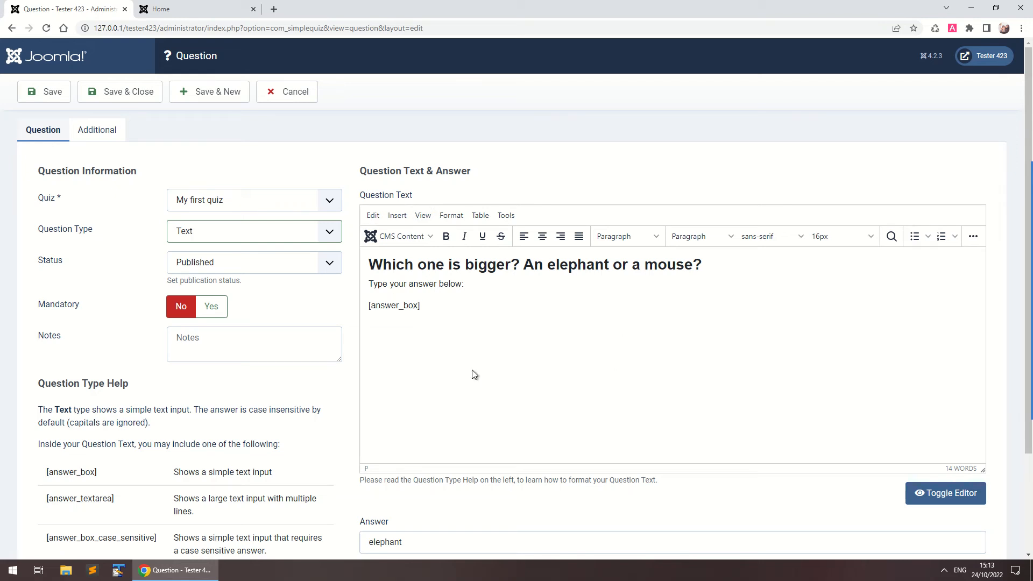
Extend the accepted answers to elephant,mammoth and save the question
{"action": "scroll", "scroll_direction": "down", "scroll_amount": 3}
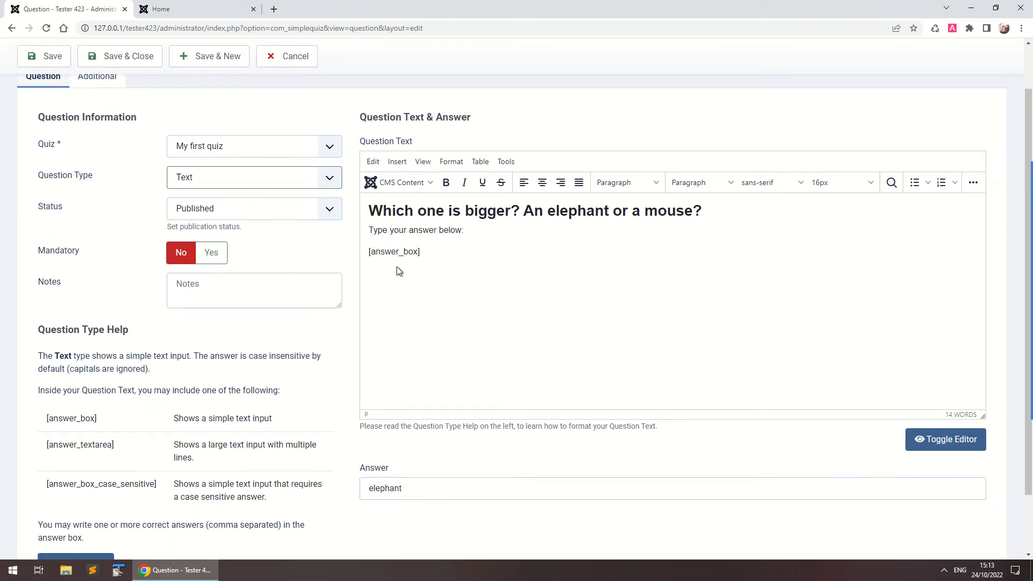
{"action": "double_click", "coordinate": [394, 252]}
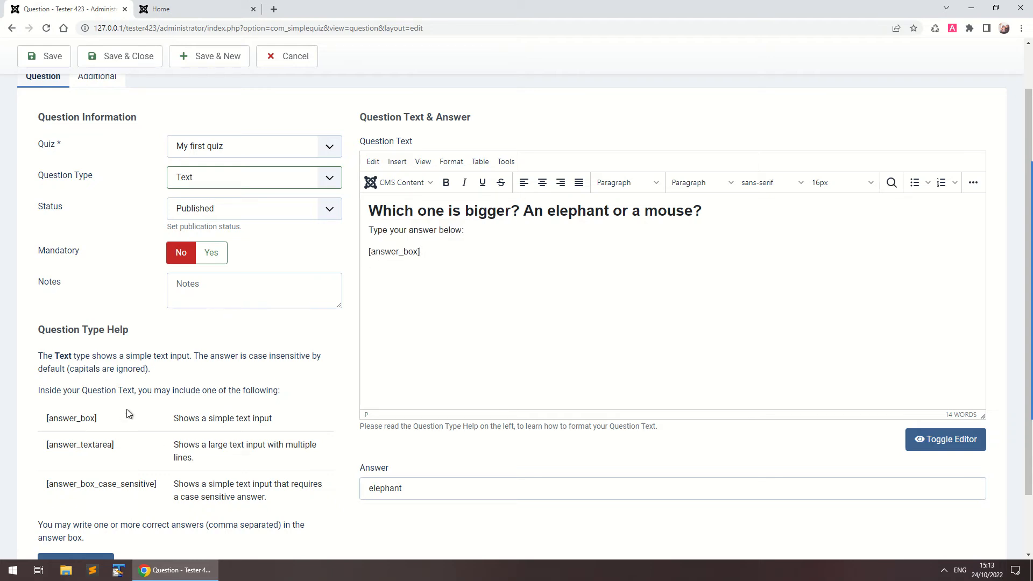
{"action": "mouse_move", "coordinate": [294, 357]}
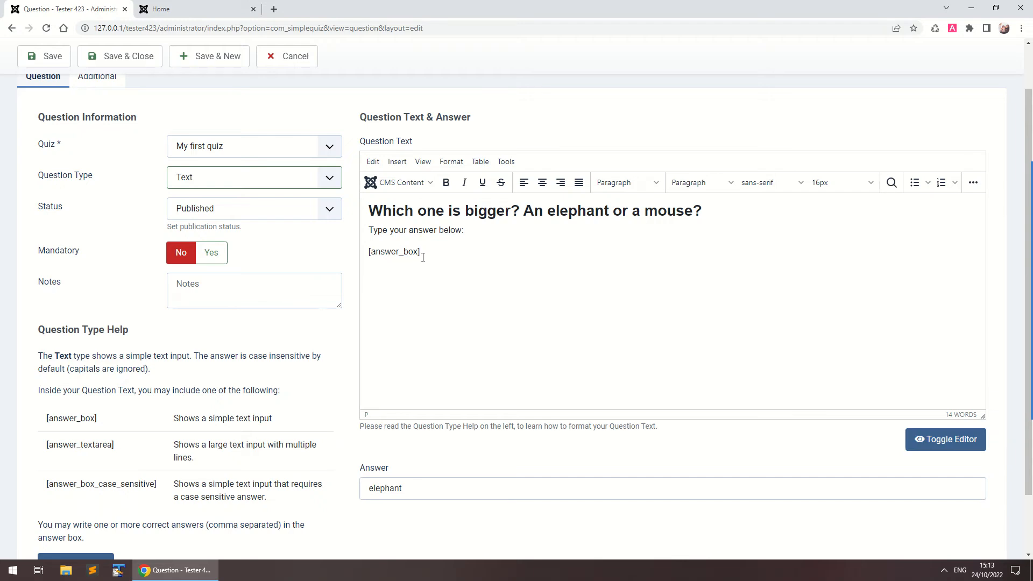
{"action": "mouse_move", "coordinate": [99, 488]}
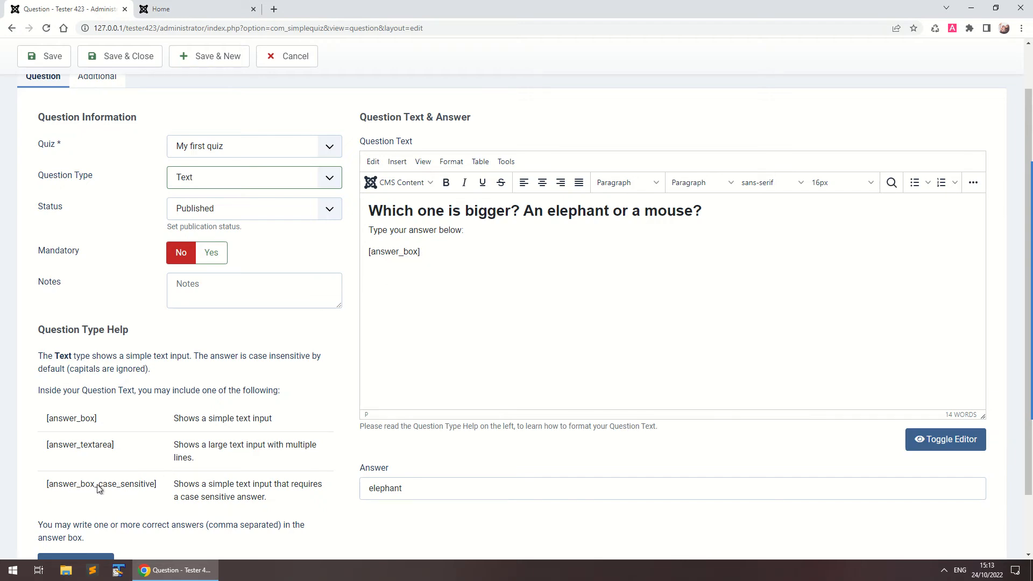
{"action": "mouse_move", "coordinate": [279, 422]}
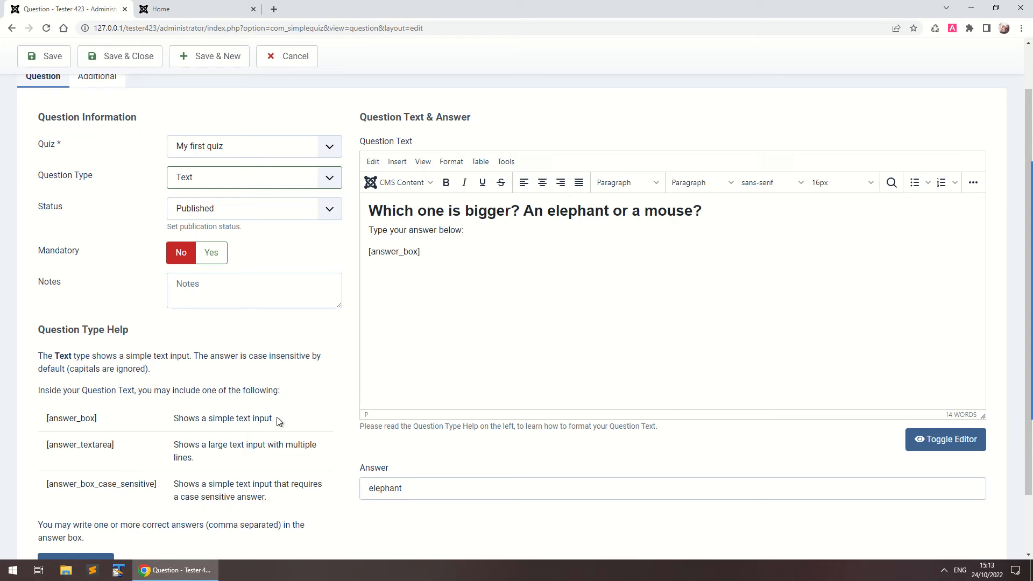
{"action": "mouse_move", "coordinate": [440, 508]}
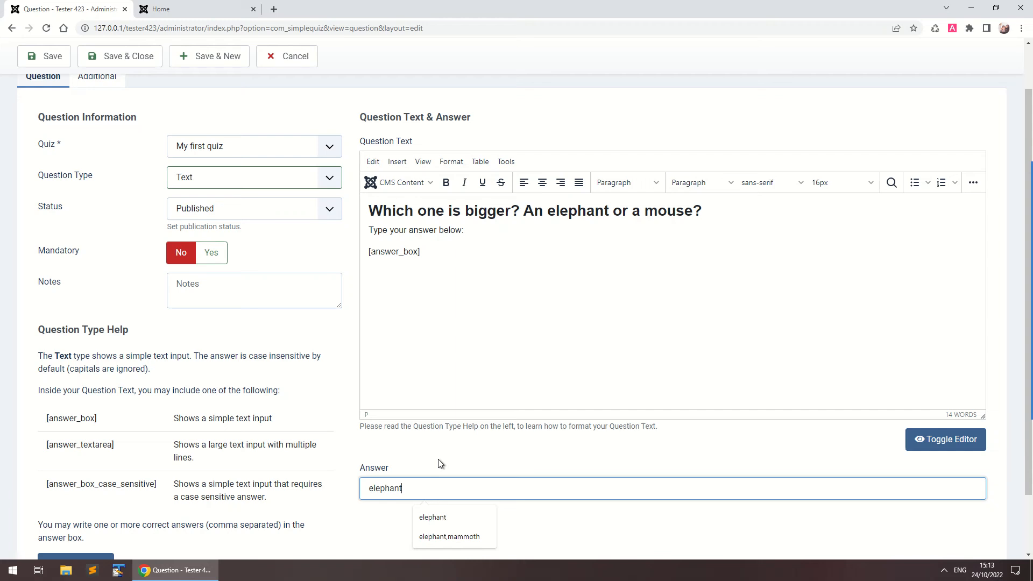
{"action": "left_click", "coordinate": [449, 536]}
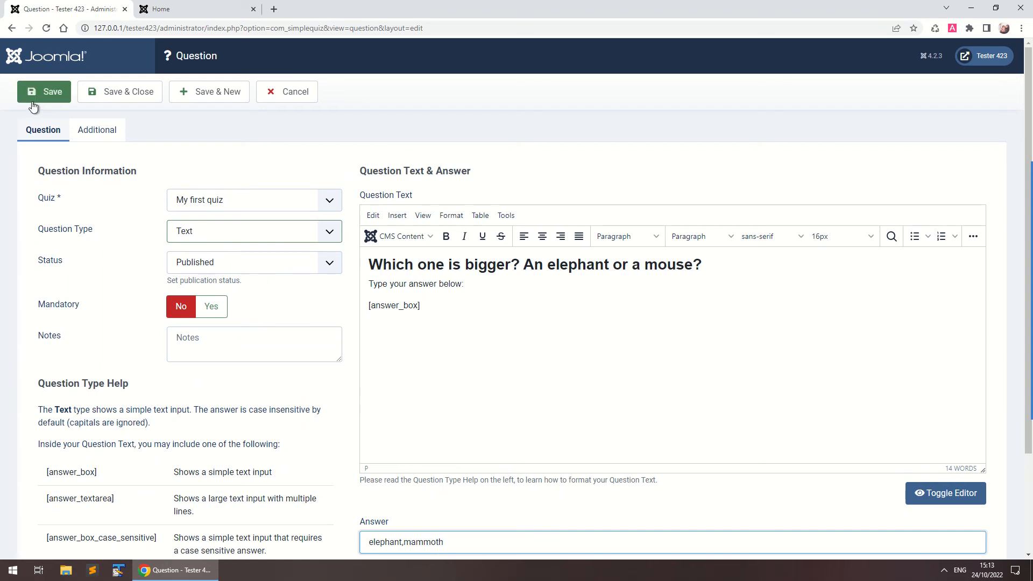
{"action": "left_click", "coordinate": [191, 8]}
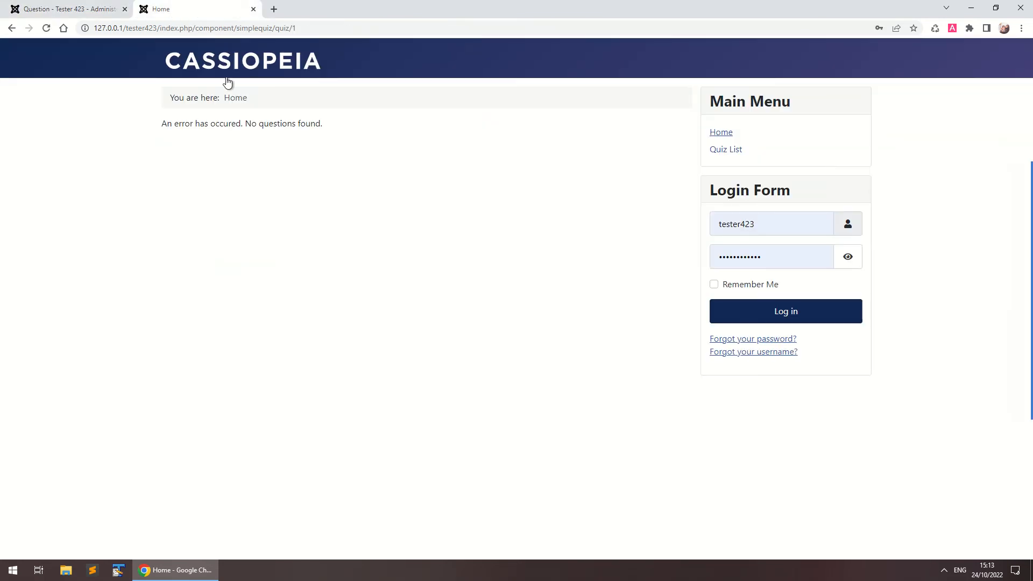